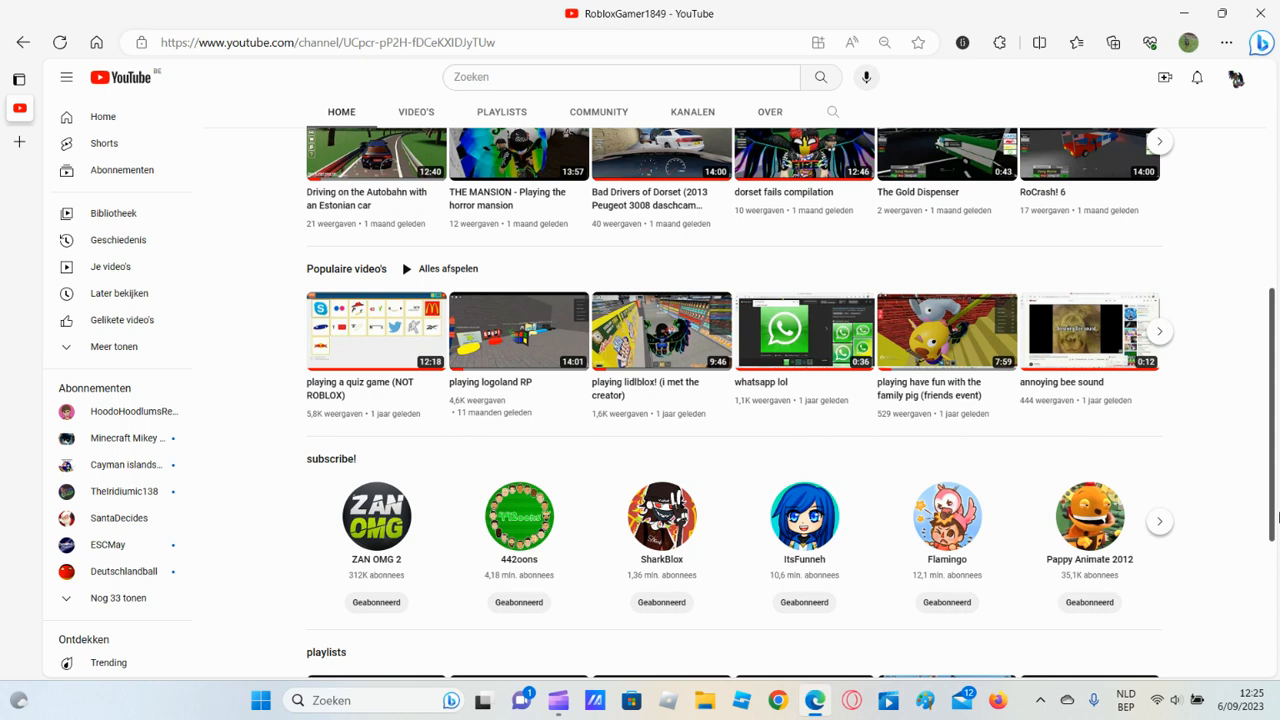
{"action": "mouse_move", "coordinate": [1268, 240]}
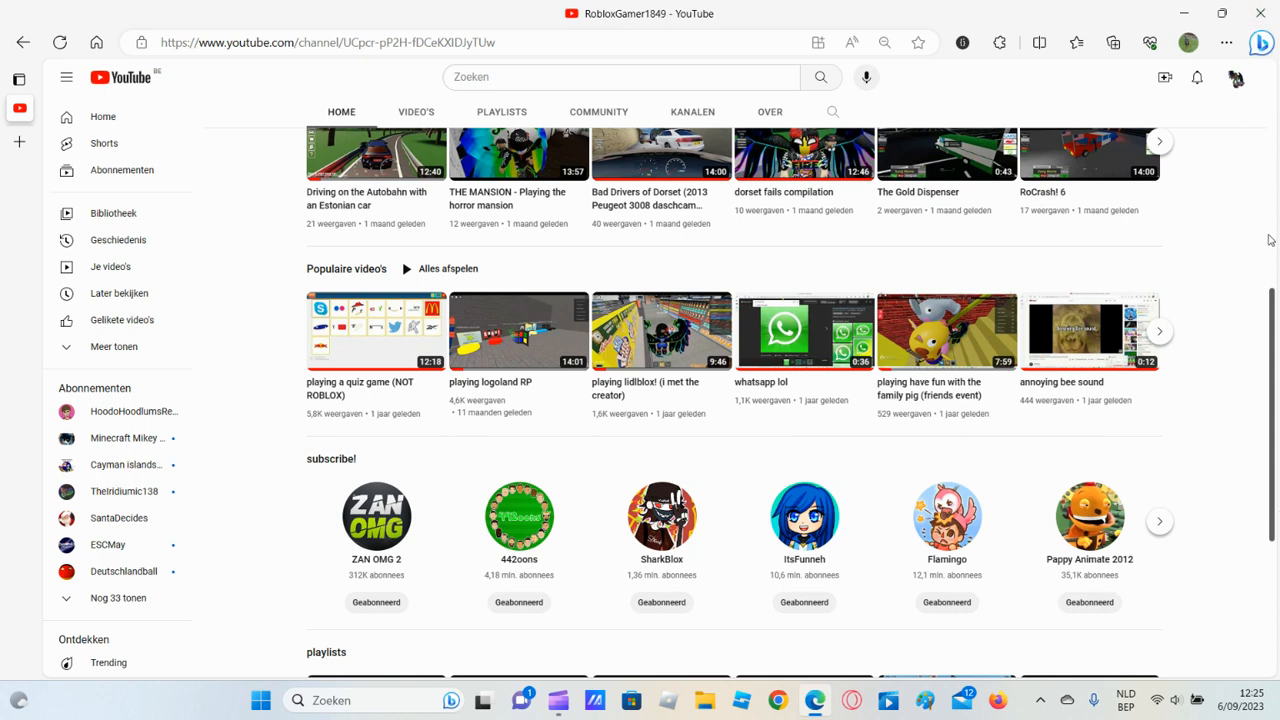